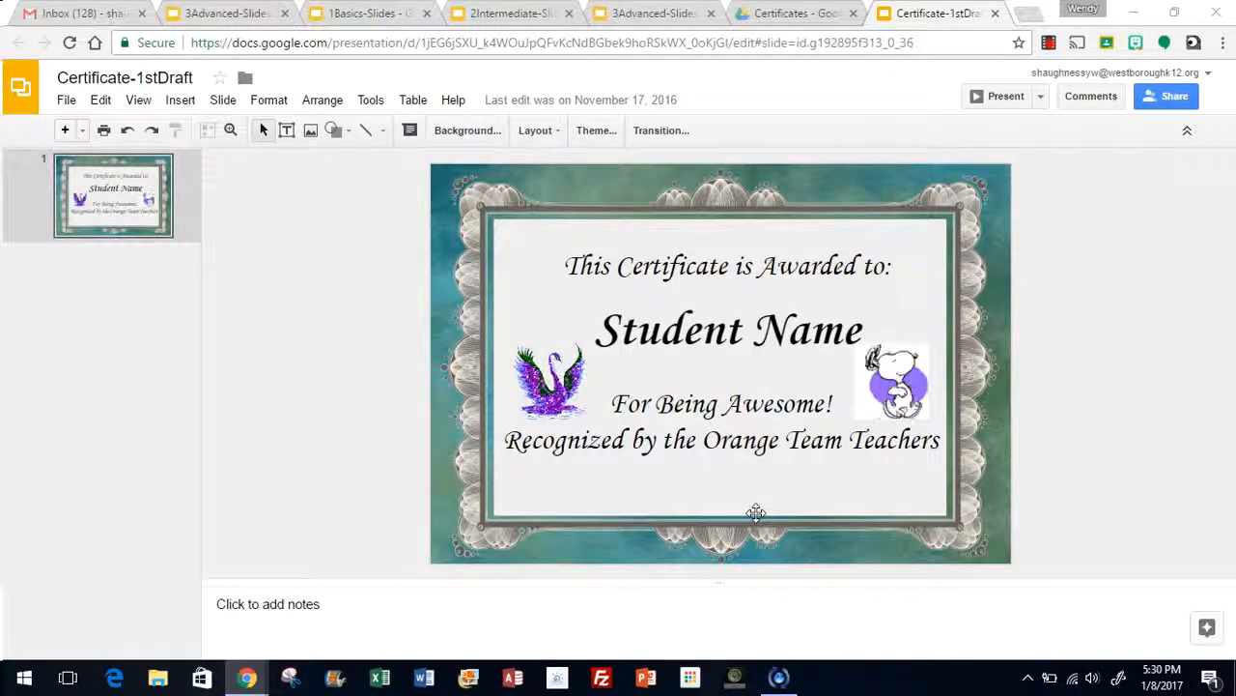
Preview the certificate slide as a slideshow, then exit the presentation
left_click(892, 382)
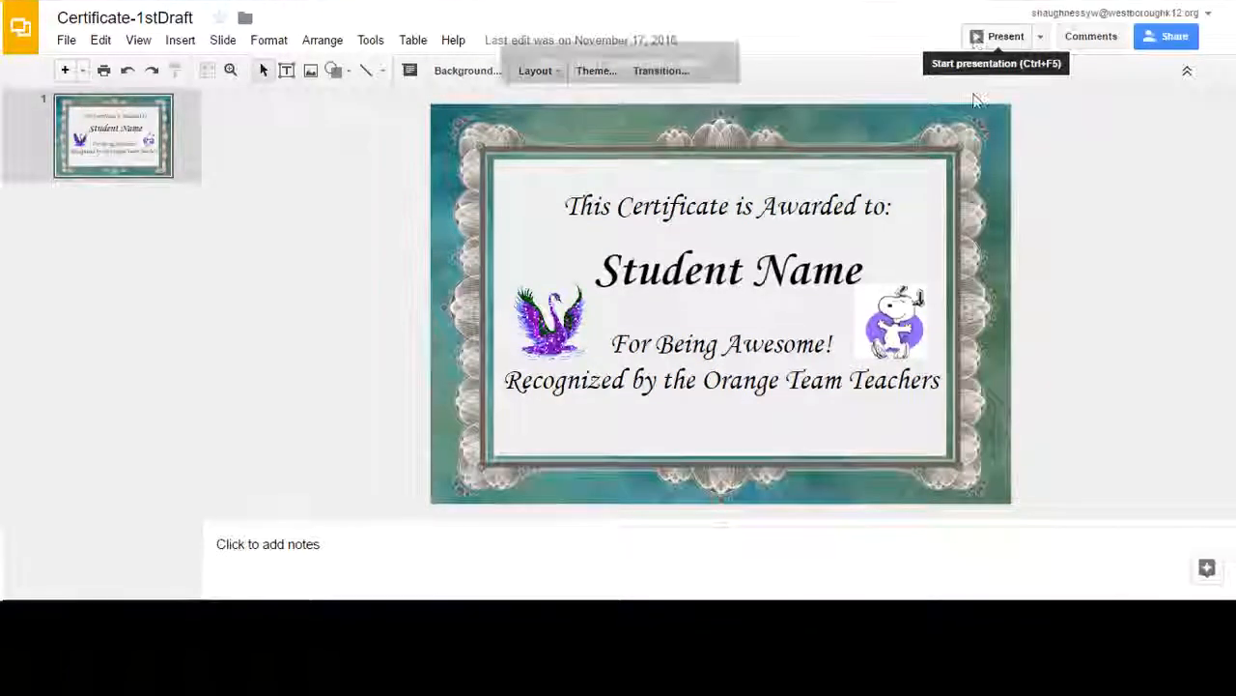
left_click(1005, 36)
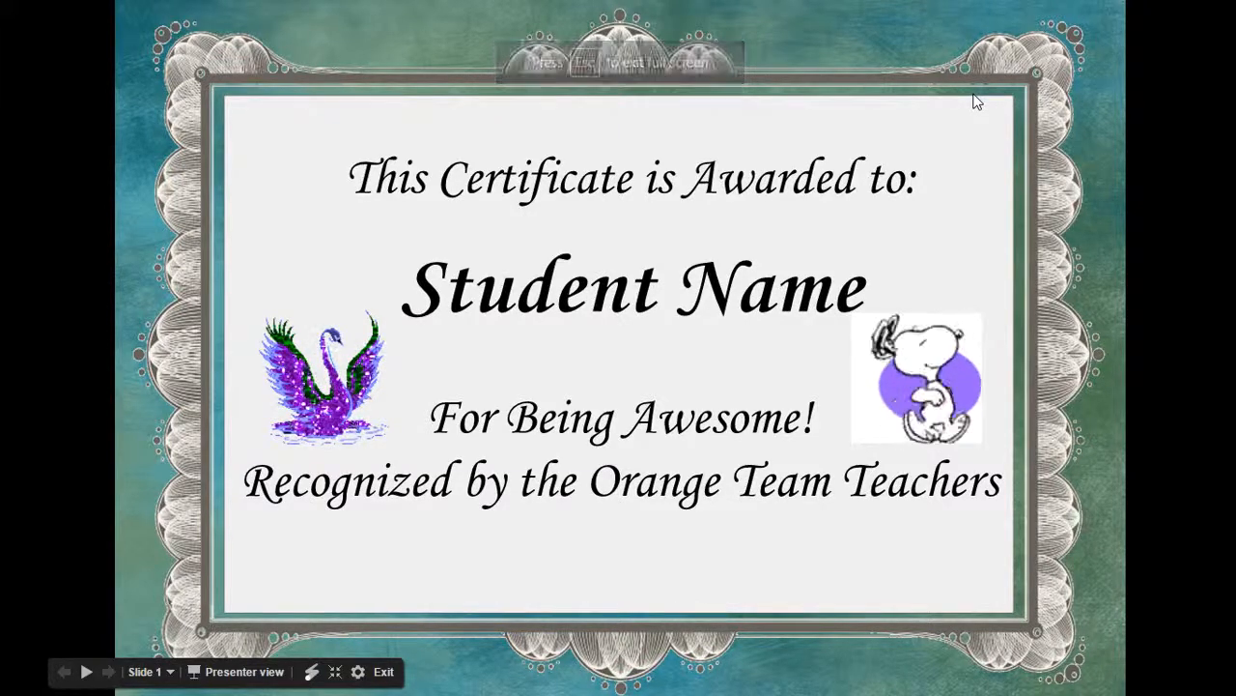
key("Escape")
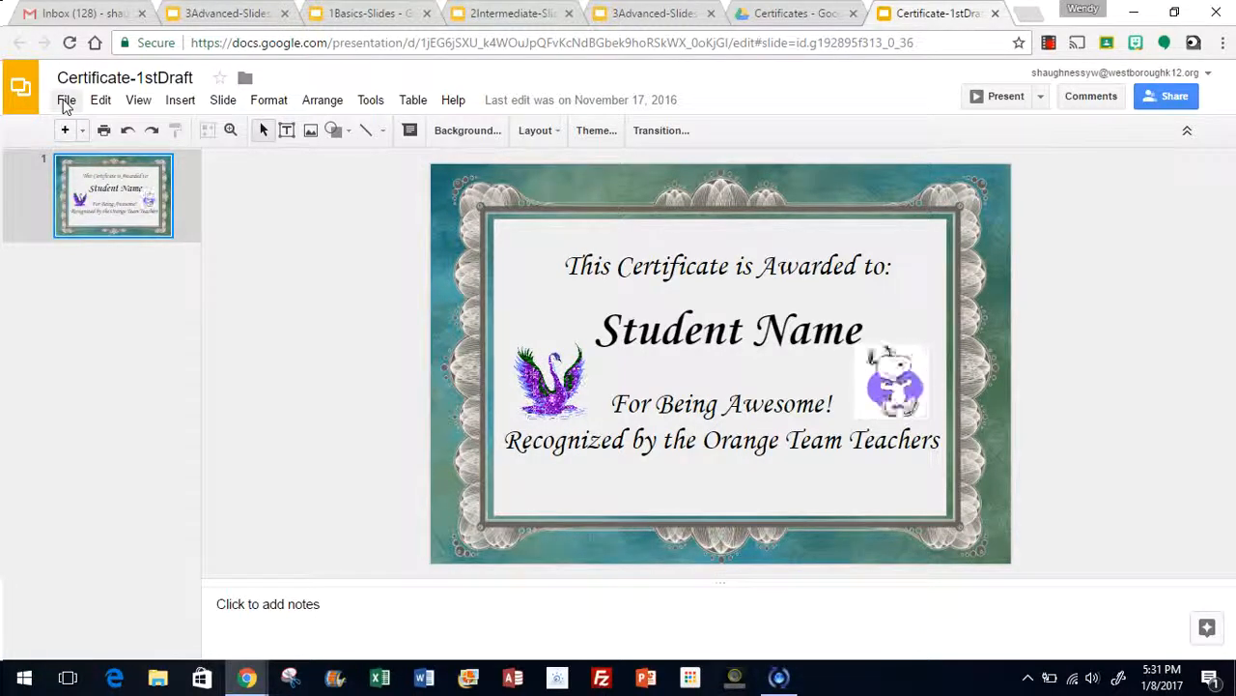
Bring up Publish to the web for the presentation and view its Embed code
left_click(66, 100)
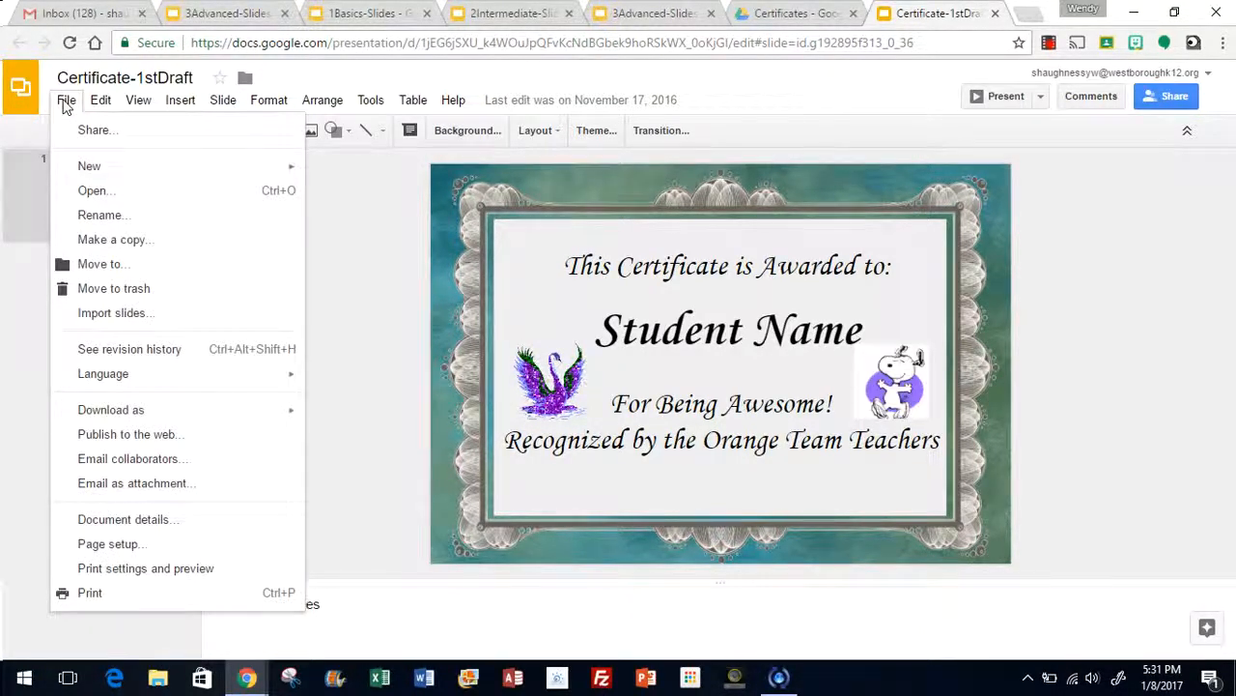
mouse_move(113, 288)
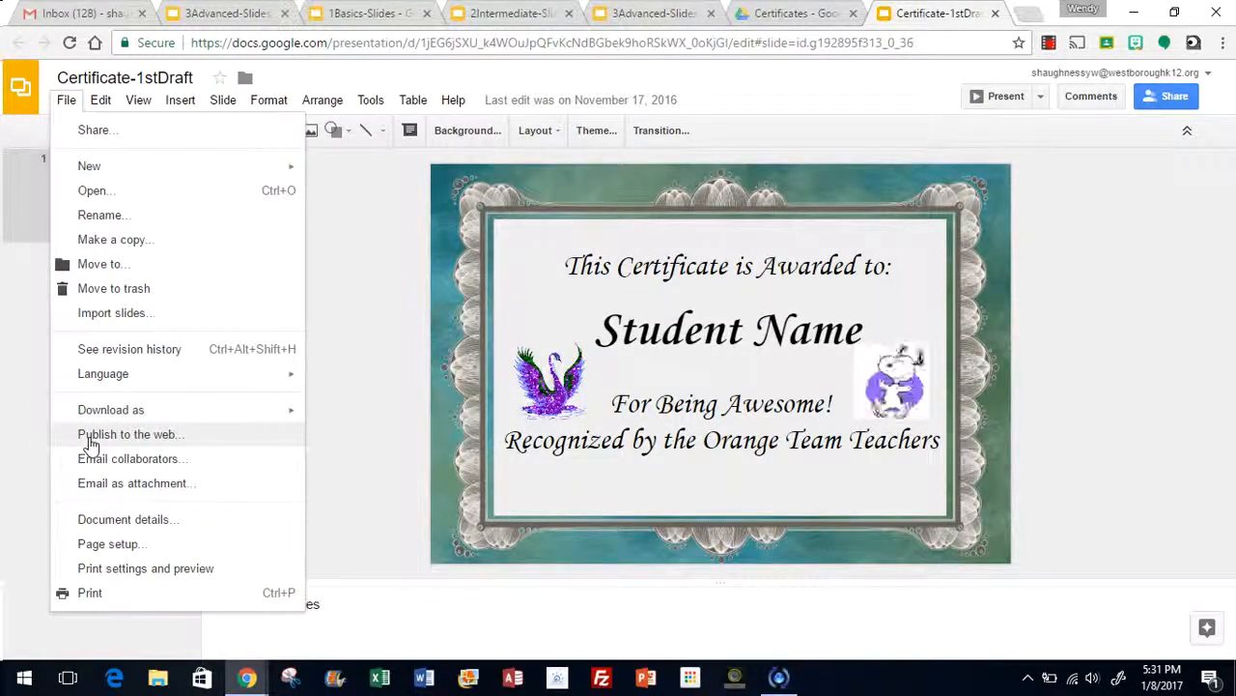
left_click(130, 433)
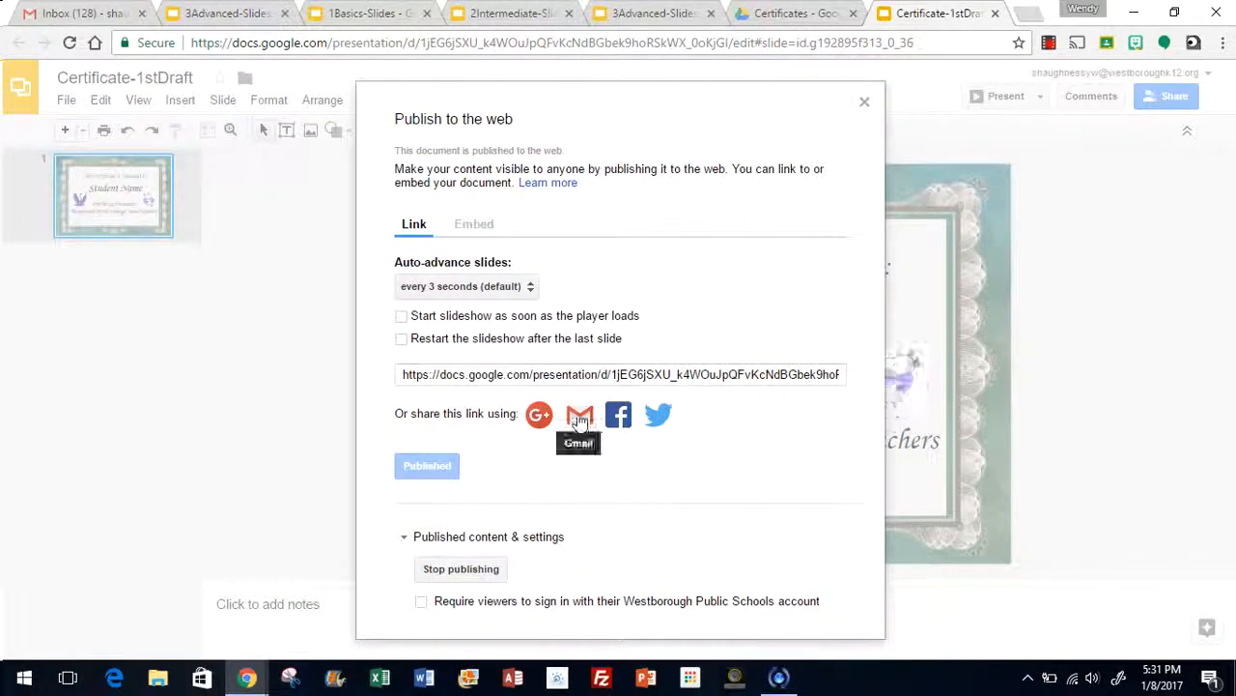
mouse_move(607, 437)
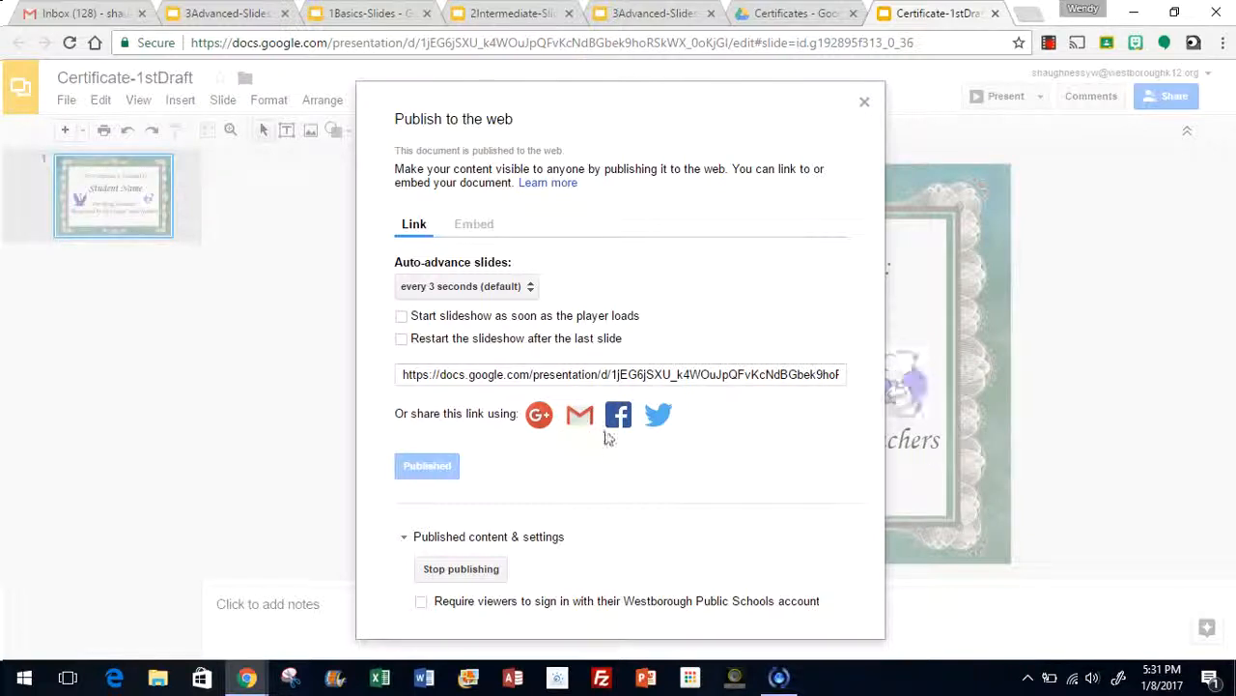
mouse_move(658, 415)
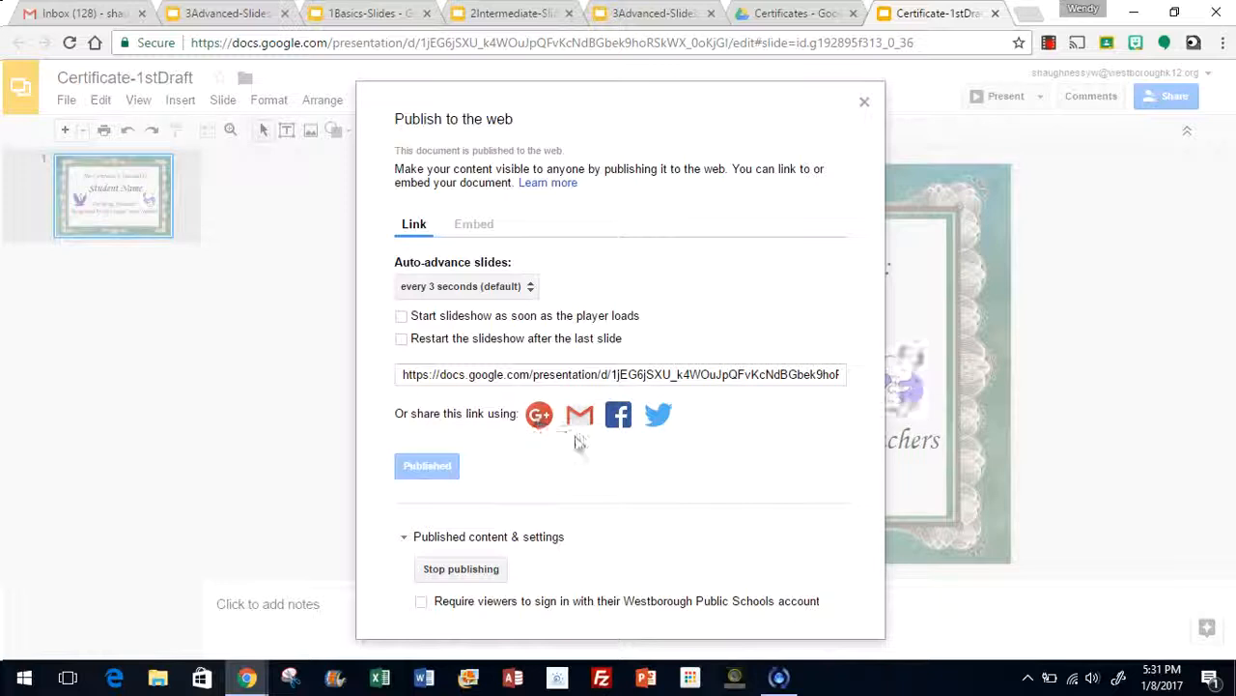
mouse_move(578, 414)
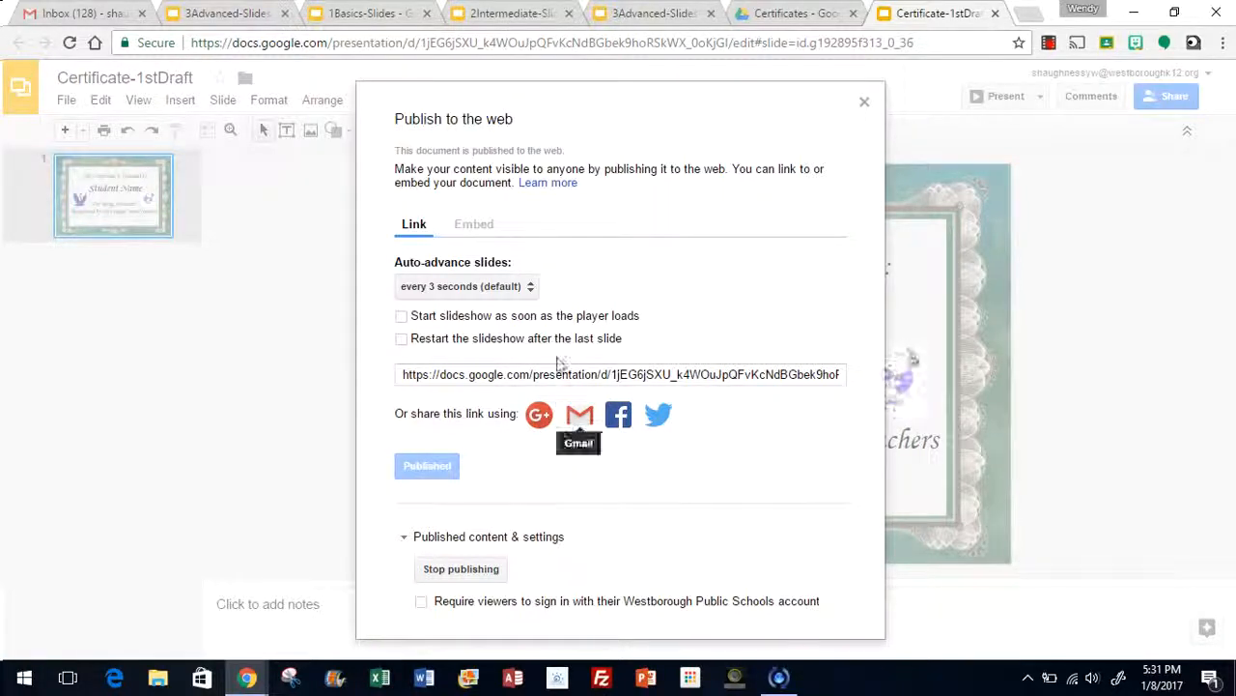
left_click(474, 228)
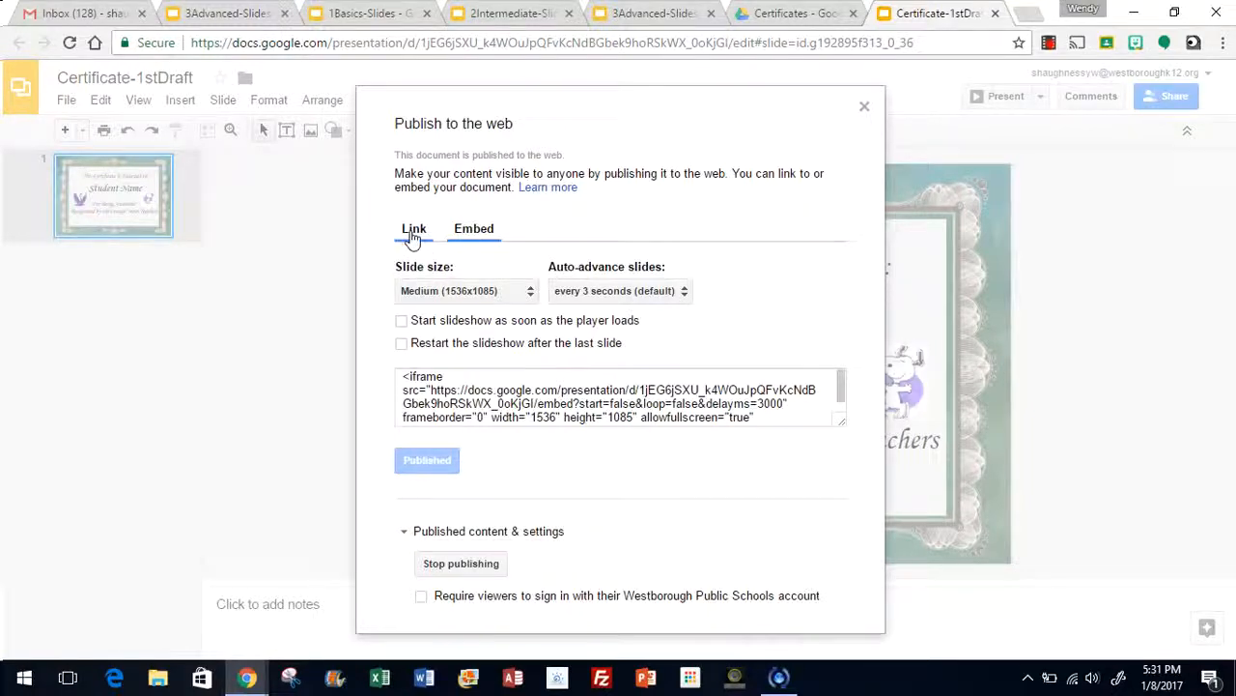
Enable auto-start on load and restart after the last slide, then share the link via Gmail
left_click(414, 228)
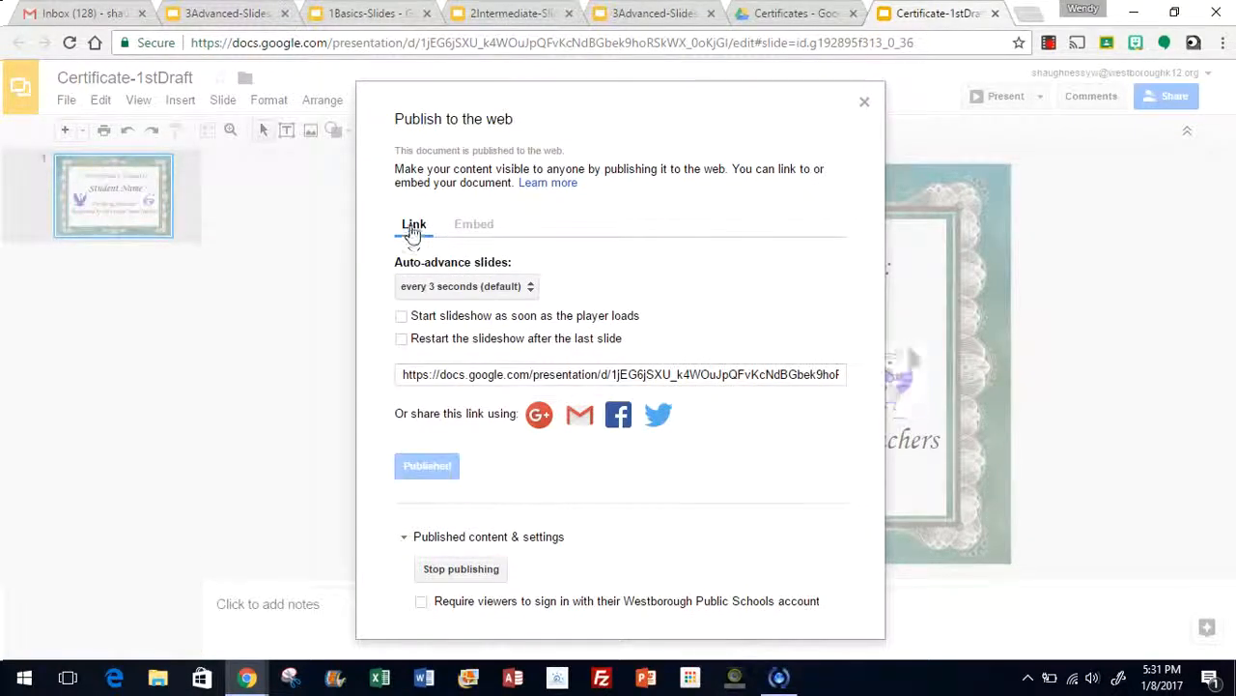
mouse_move(578, 415)
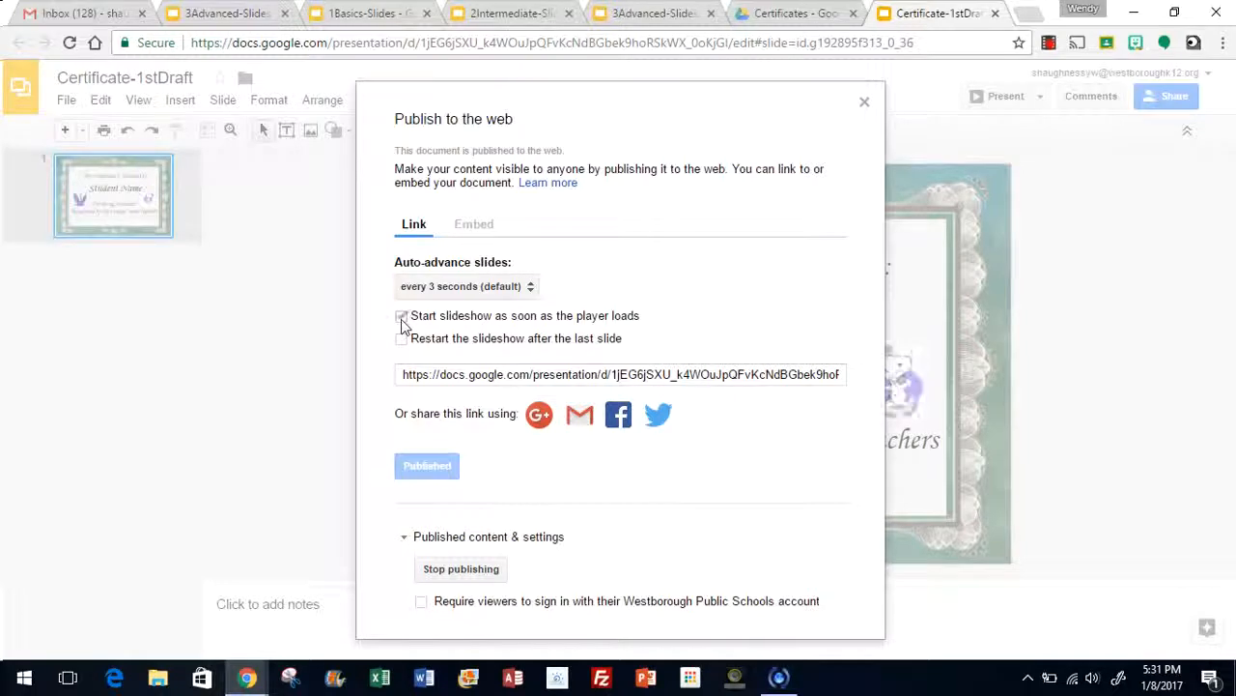
left_click(401, 316)
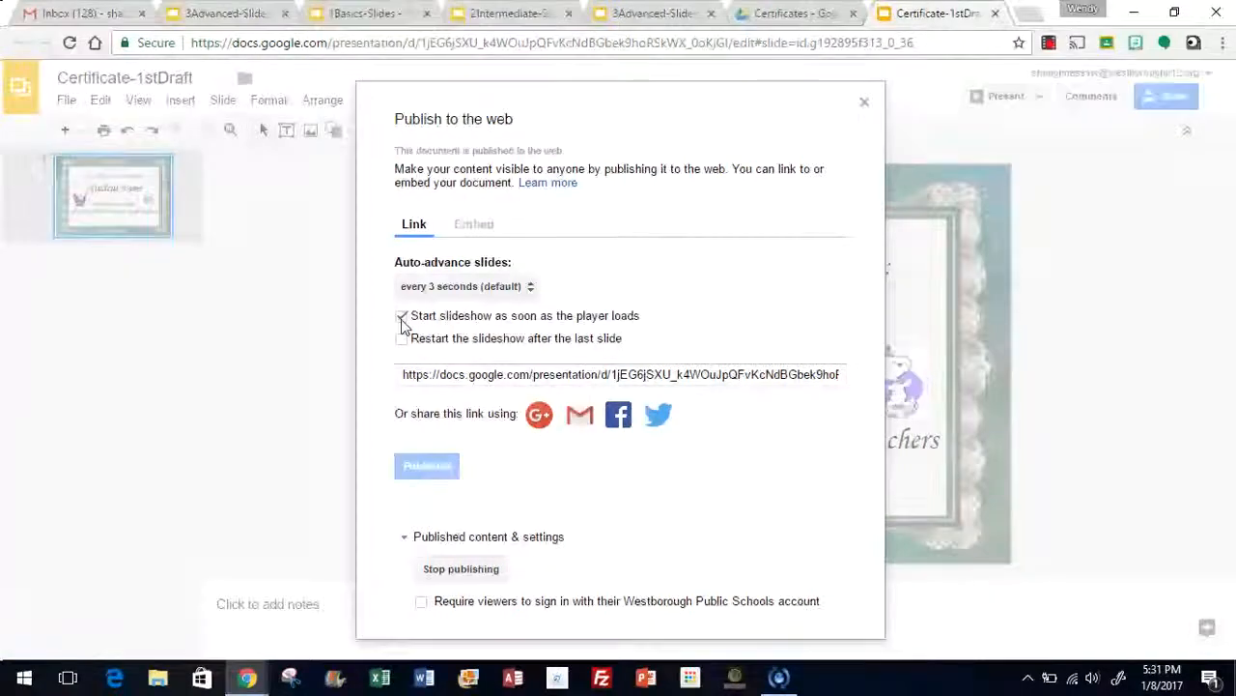
left_click(402, 315)
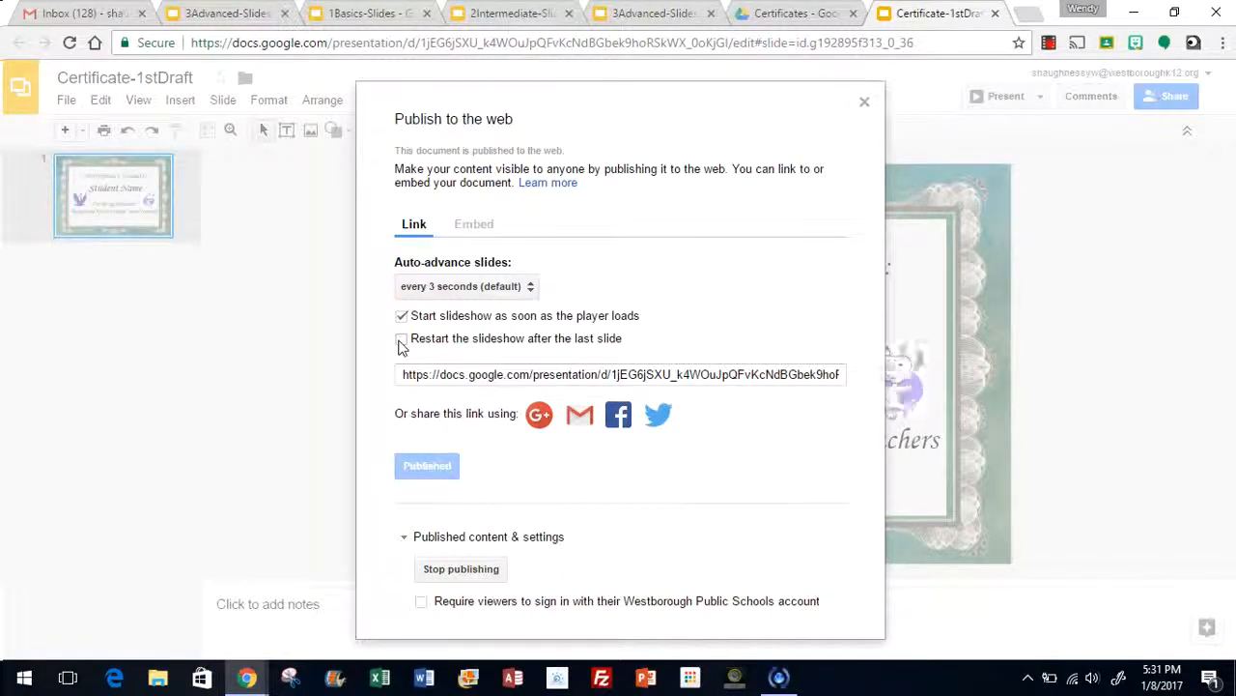
left_click(402, 338)
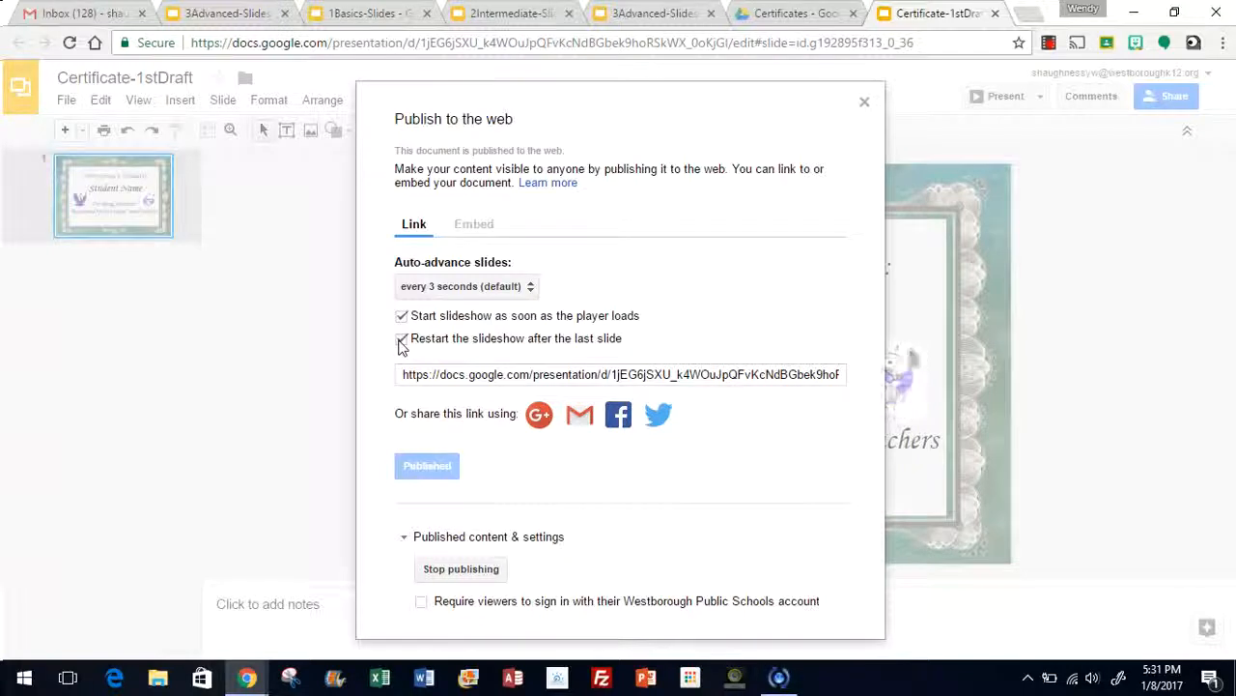
left_click(402, 339)
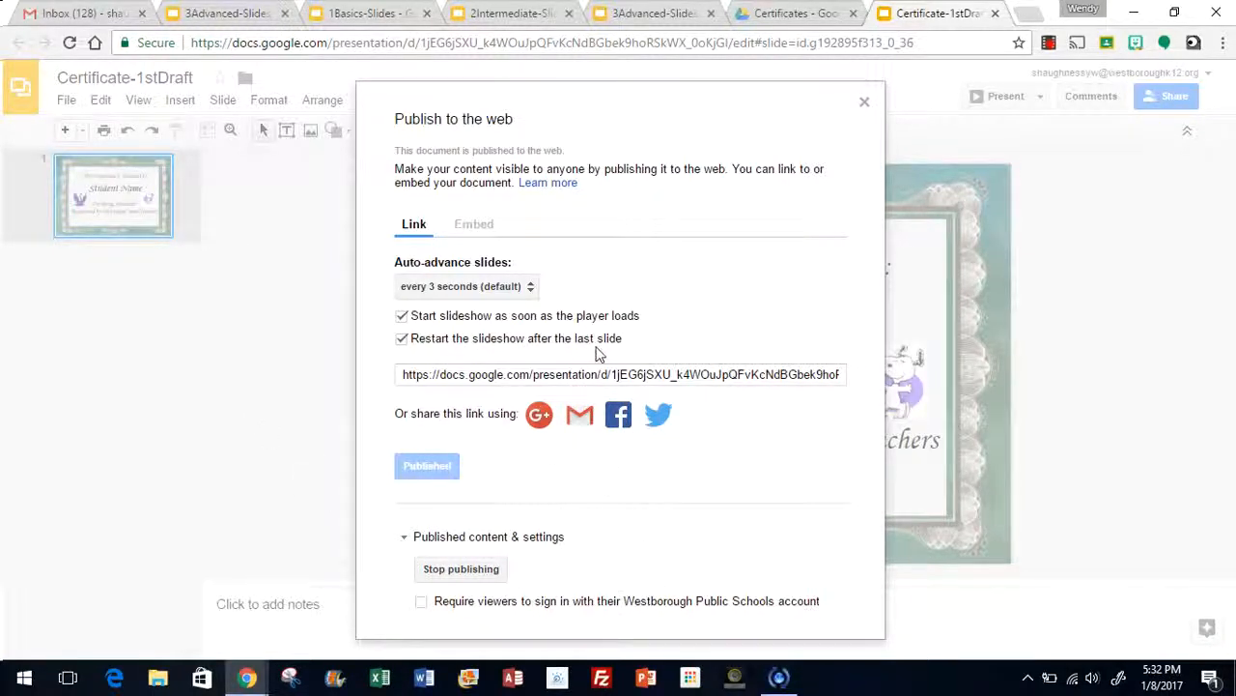
mouse_move(579, 414)
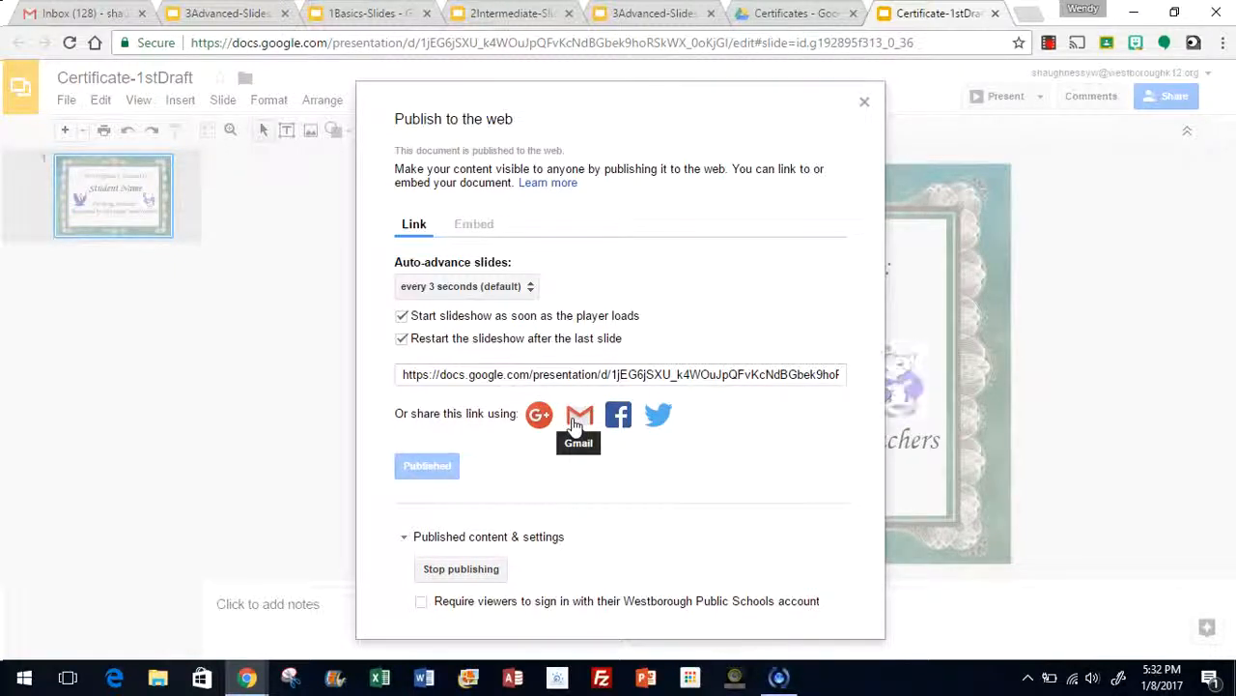
left_click(579, 414)
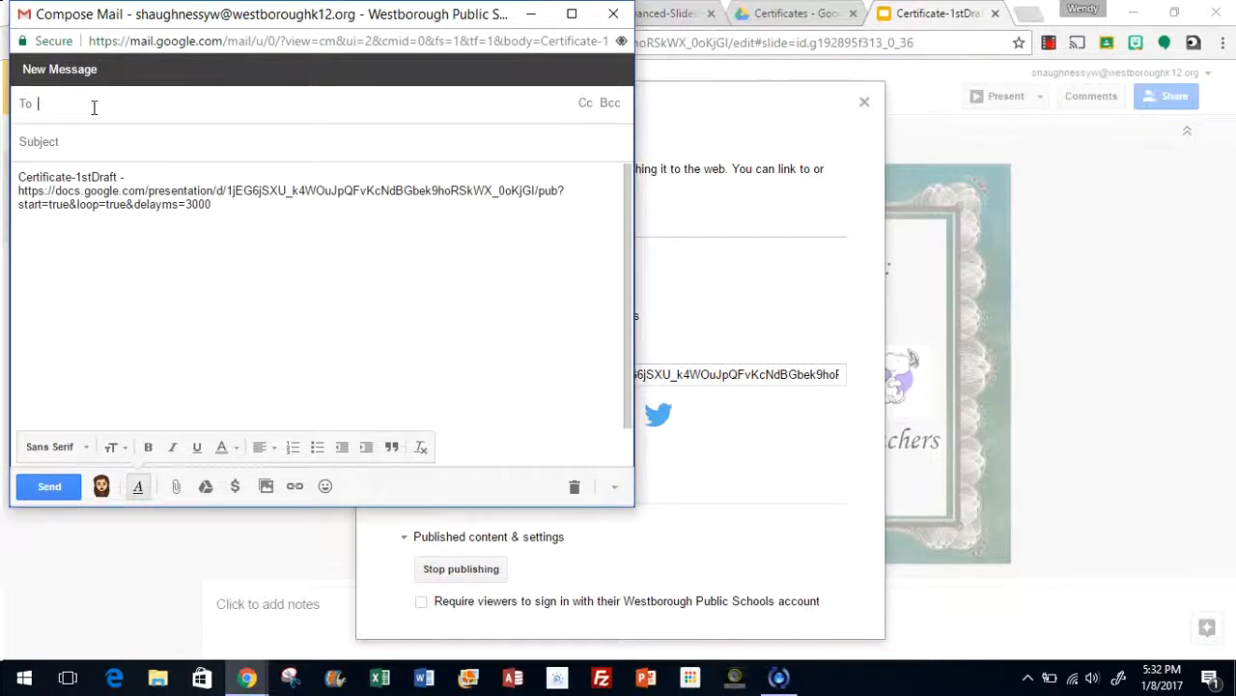
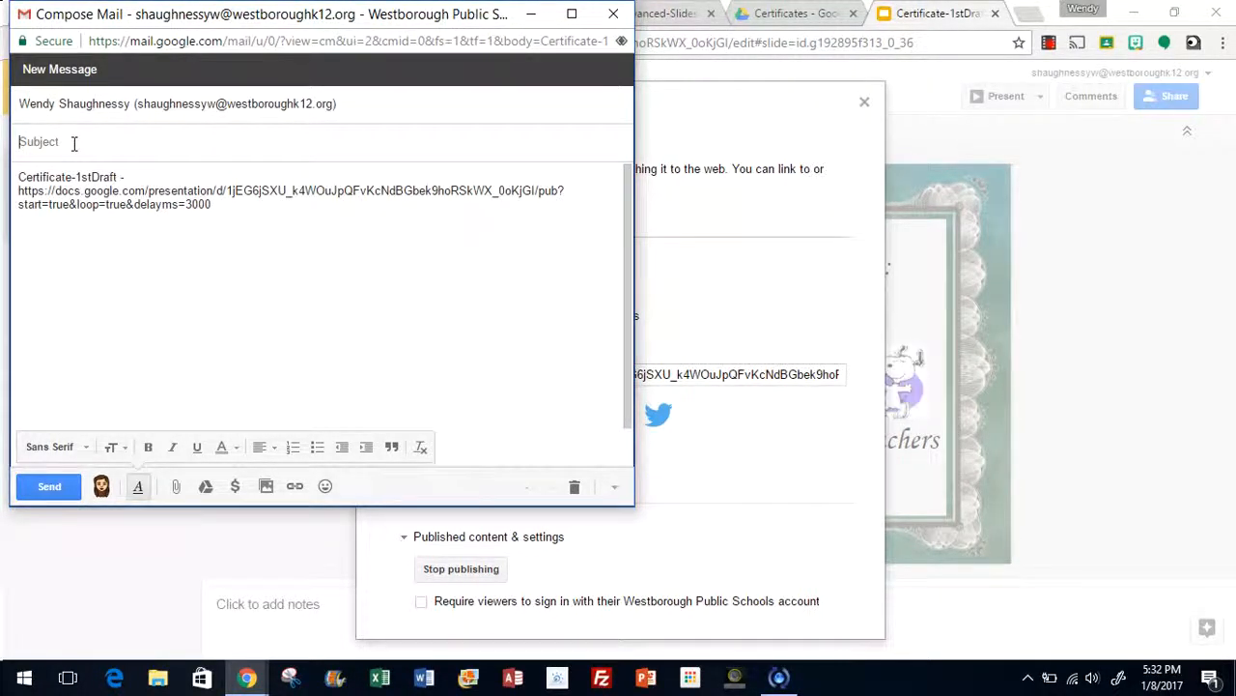
Address the draft to your own shaughne… account with subject 'Congratulations!'
type("Congratulations!")
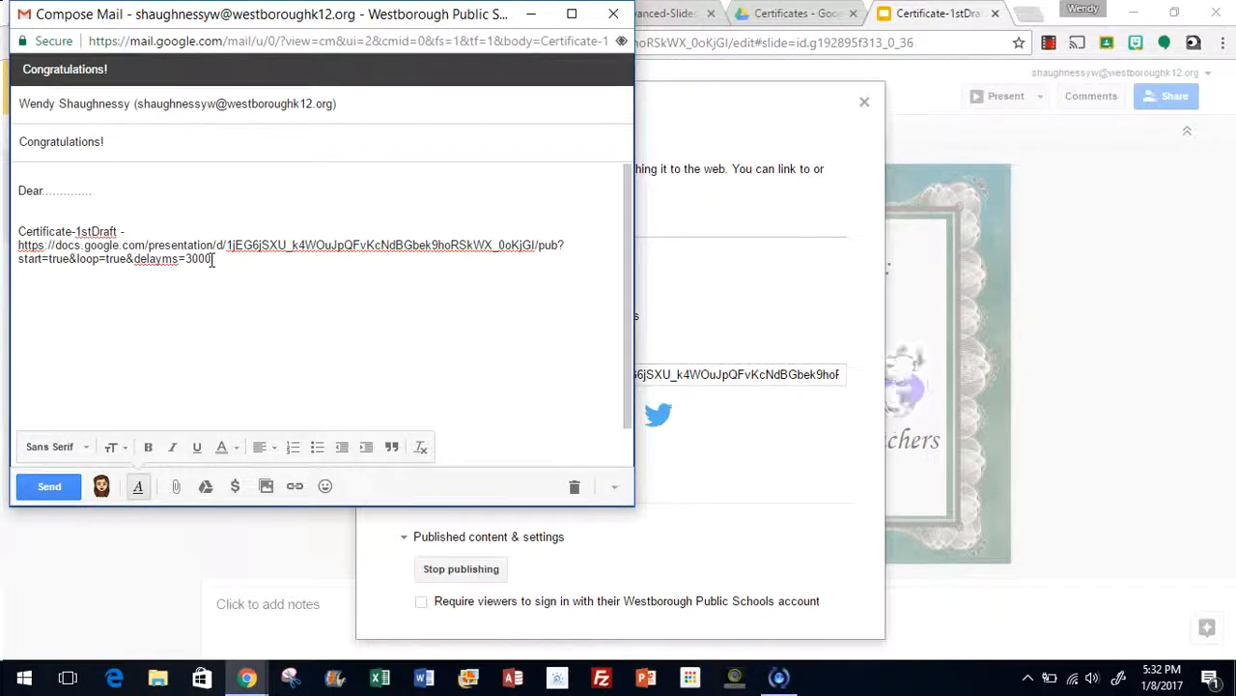
Sign off with 'Sincerely, Mrs. Shaughnessy', send the email, and view the sent message
type("Sincerely,")
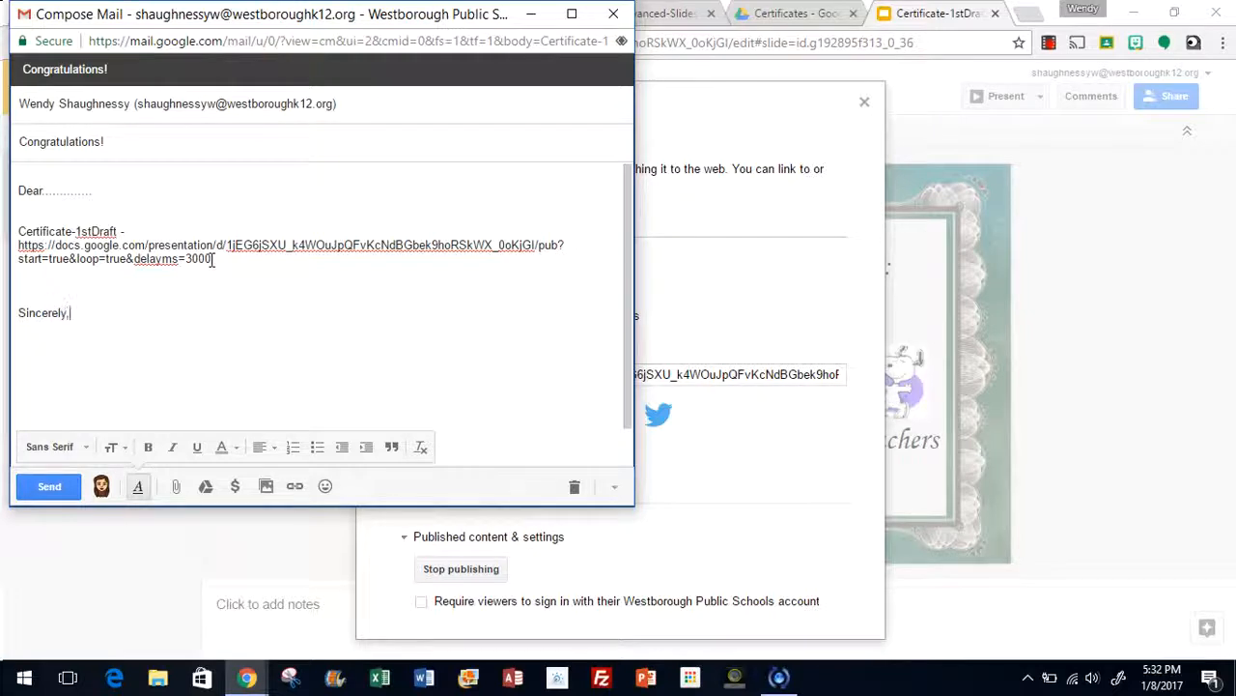
type("Wen")
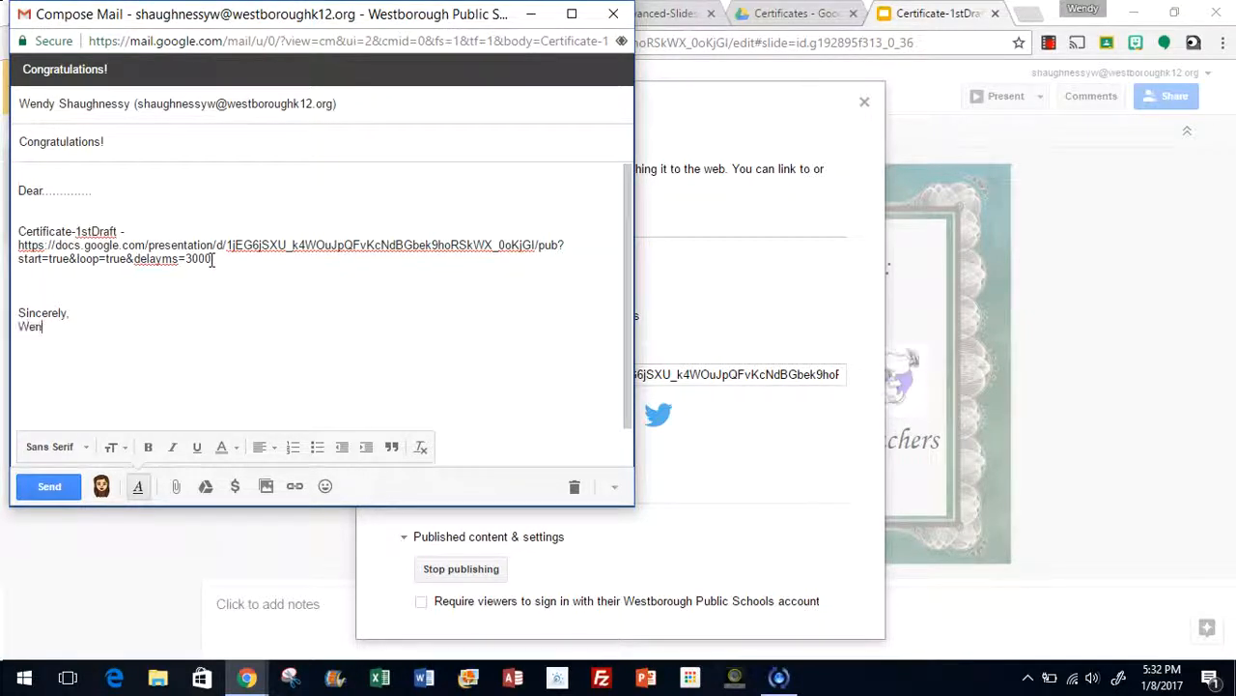
type("M")
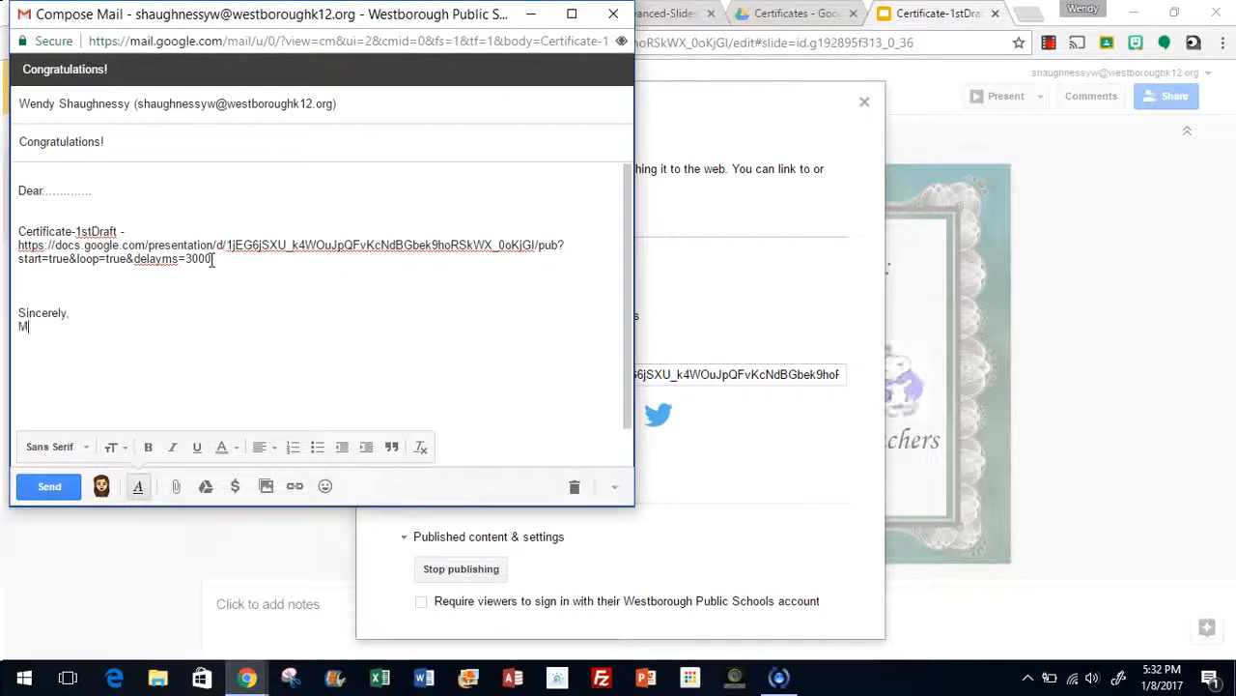
type("rs. Shaughn")
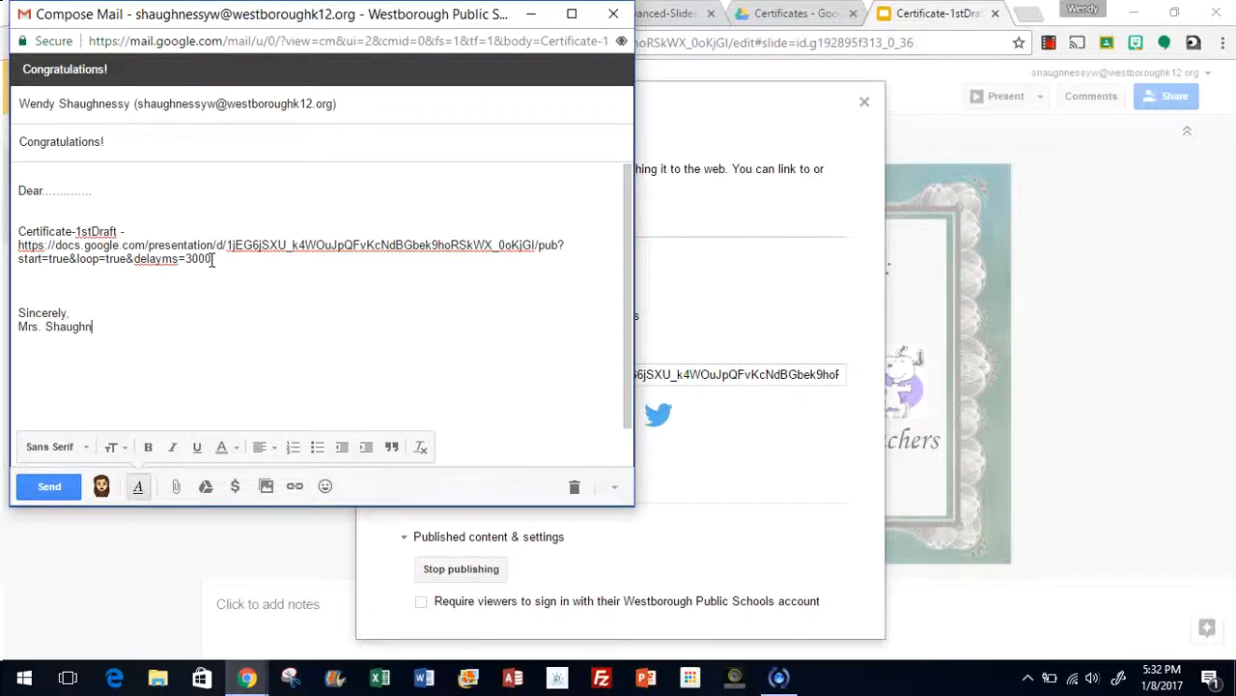
type("esss")
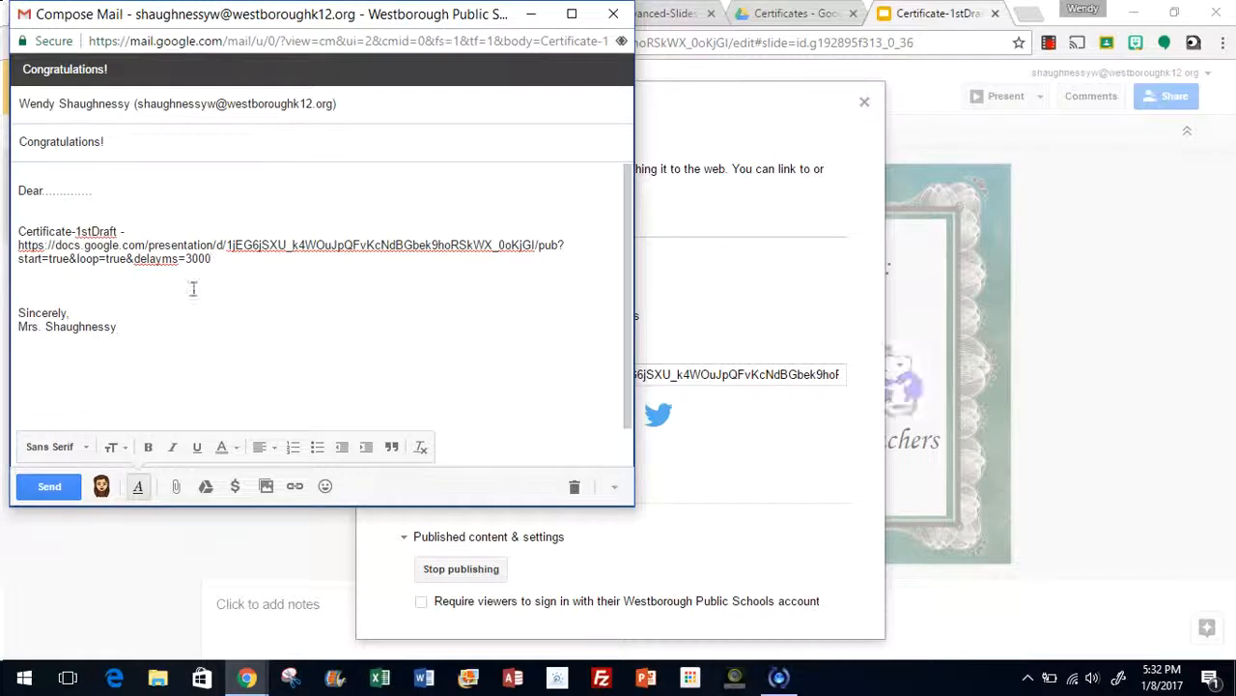
mouse_move(49, 486)
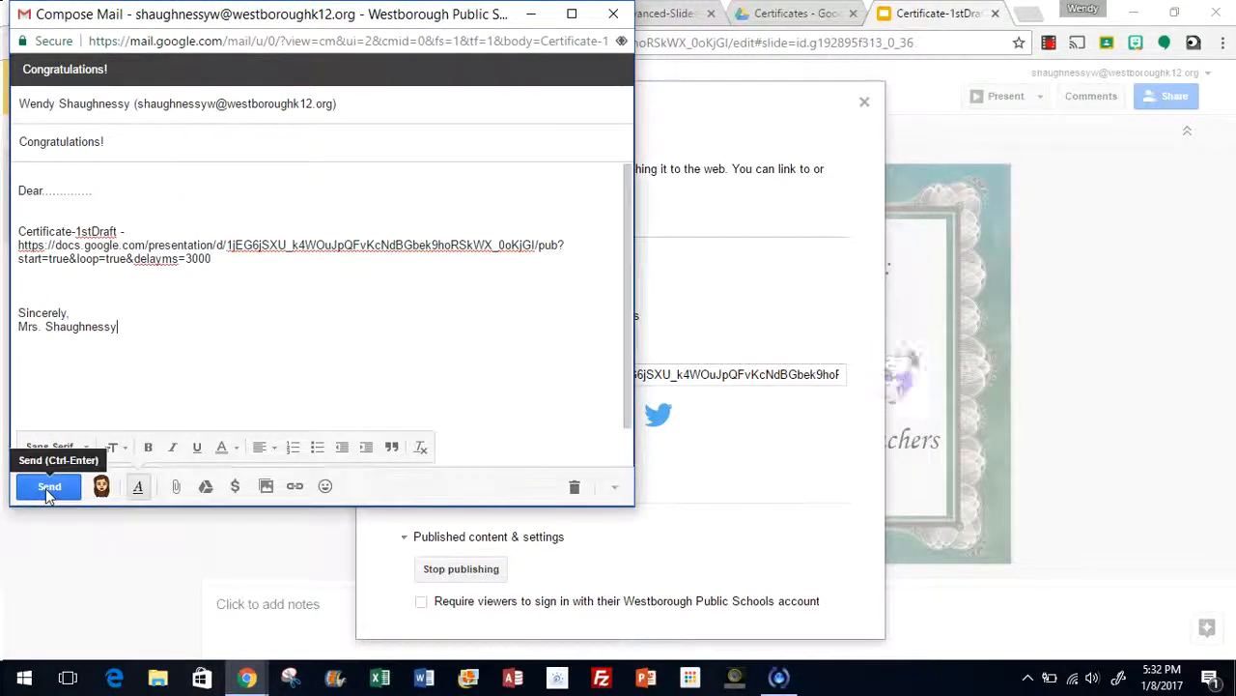
left_click(49, 486)
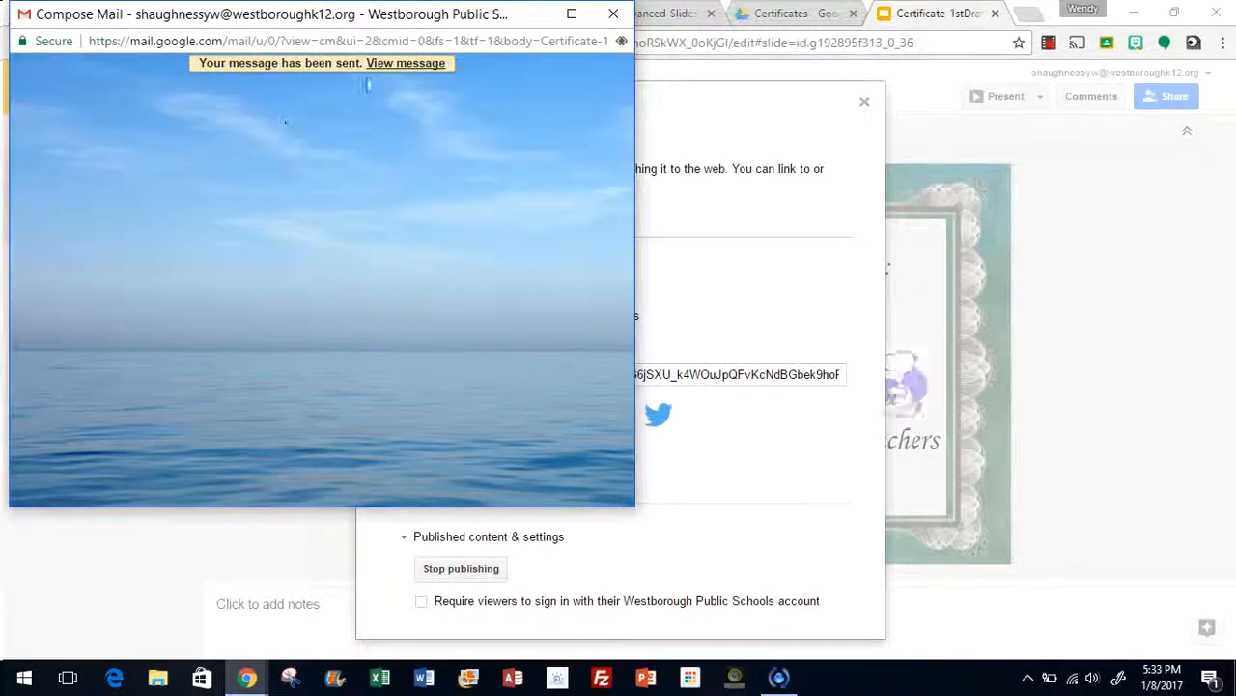
left_click(406, 63)
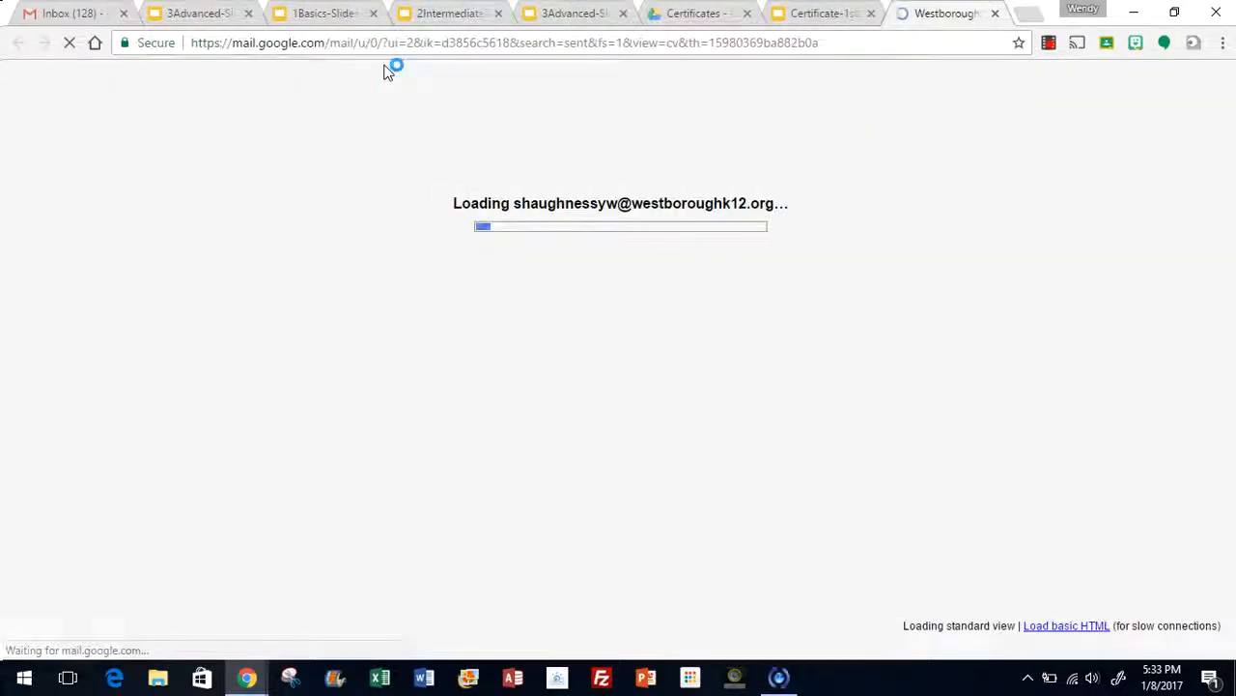